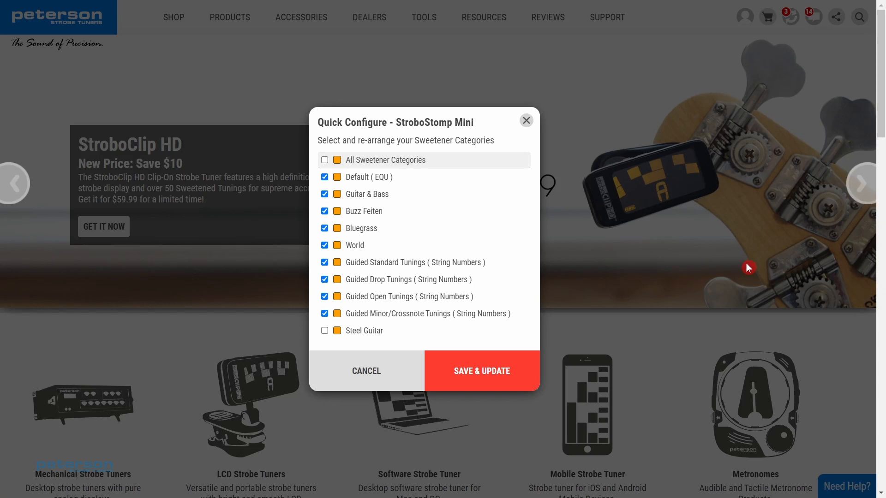
Open Quick Configure, disable Guitar & Bass, Buzz Feiten, Bluegrass and World, and enable Steel Guitar
left_click(482, 371)
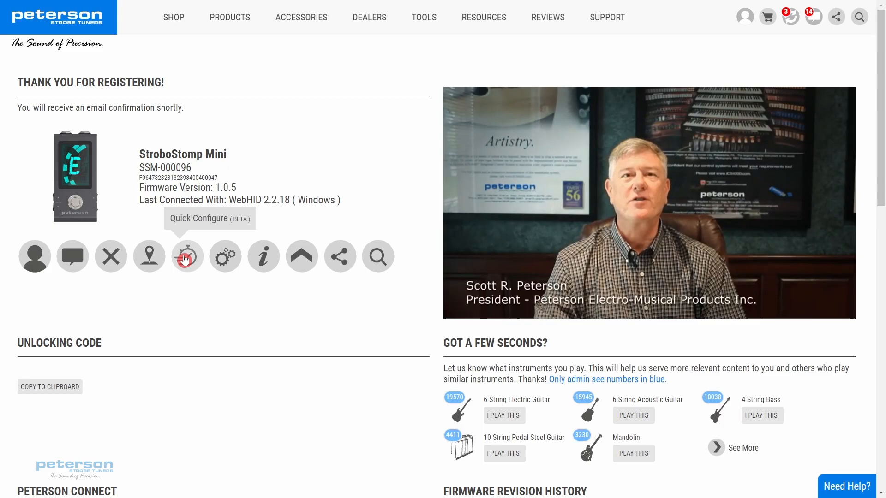
left_click(187, 256)
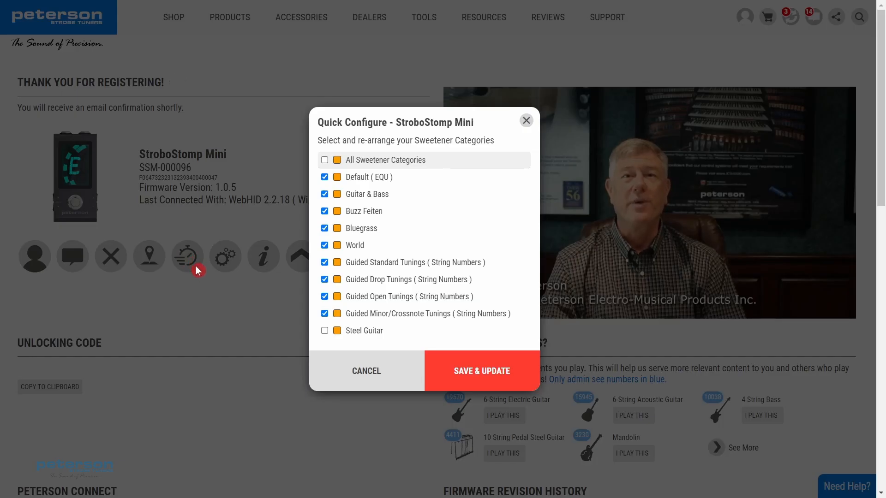
left_click(482, 371)
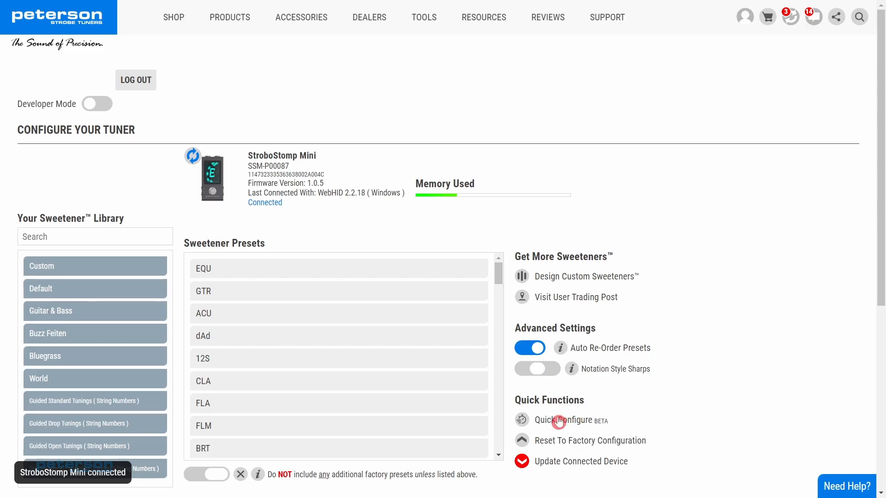
left_click(562, 421)
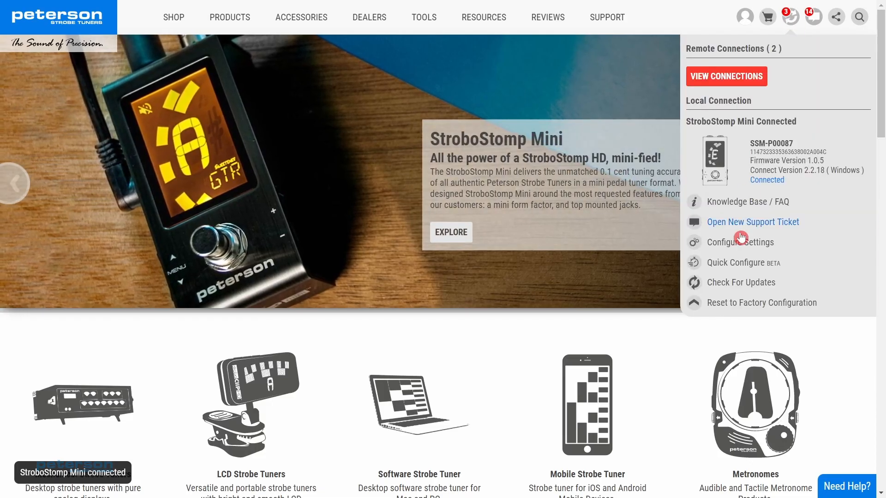
left_click(735, 263)
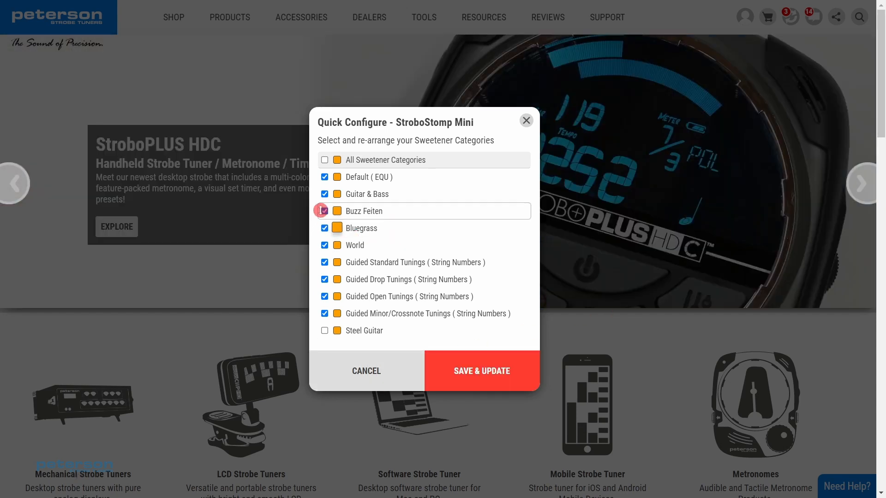
left_click(324, 194)
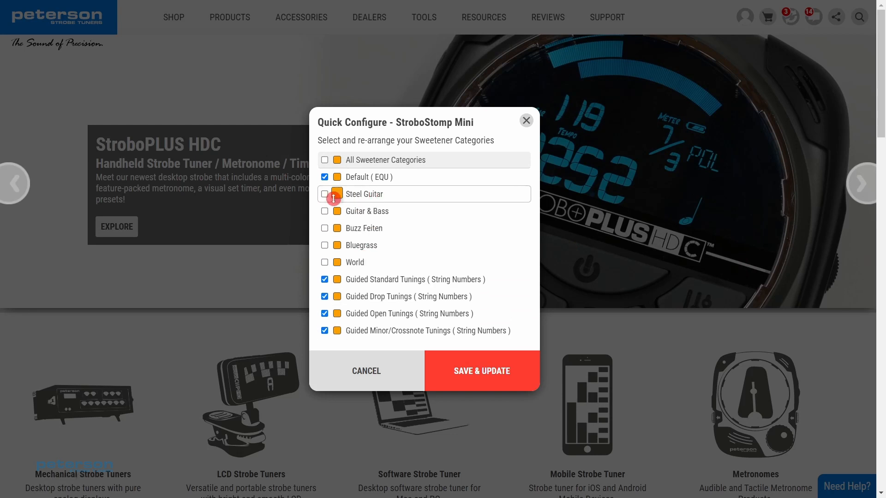
left_click(324, 195)
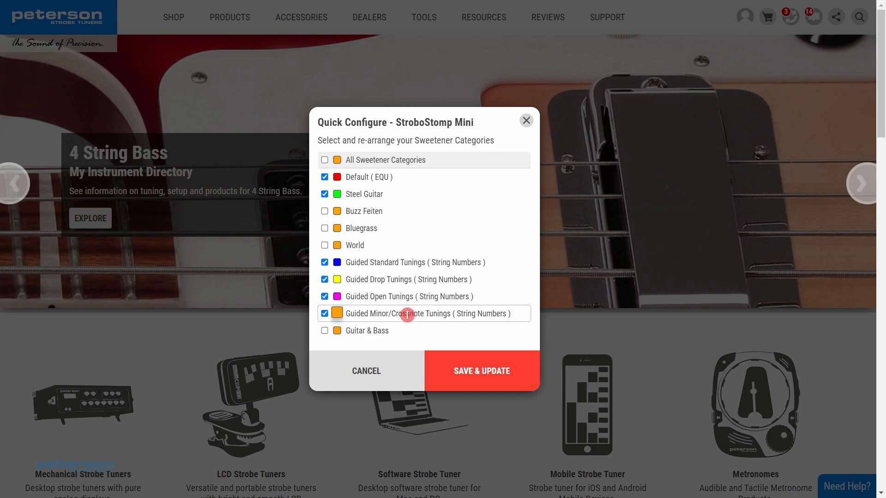
Drag Guided Minor/Crossnote and Guided Standard Tunings beneath Steel Guitar, then enable all categories
left_click_drag(406, 314, 397, 257)
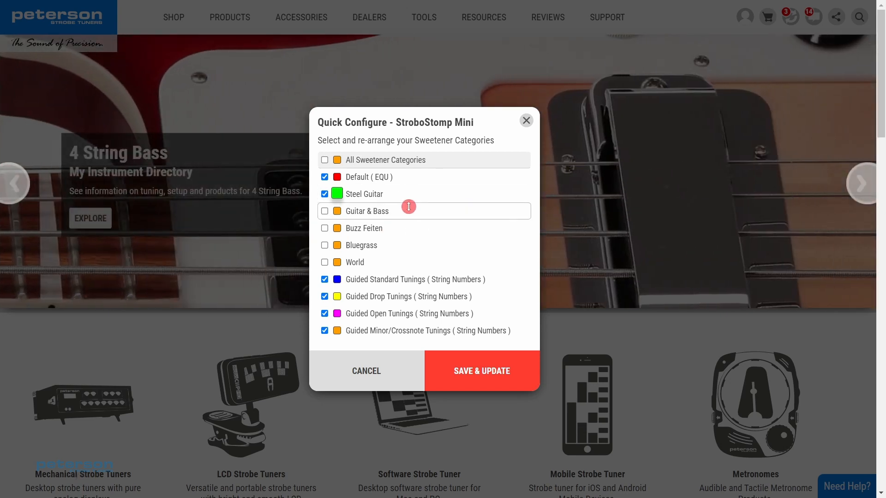
left_click_drag(408, 211, 406, 330)
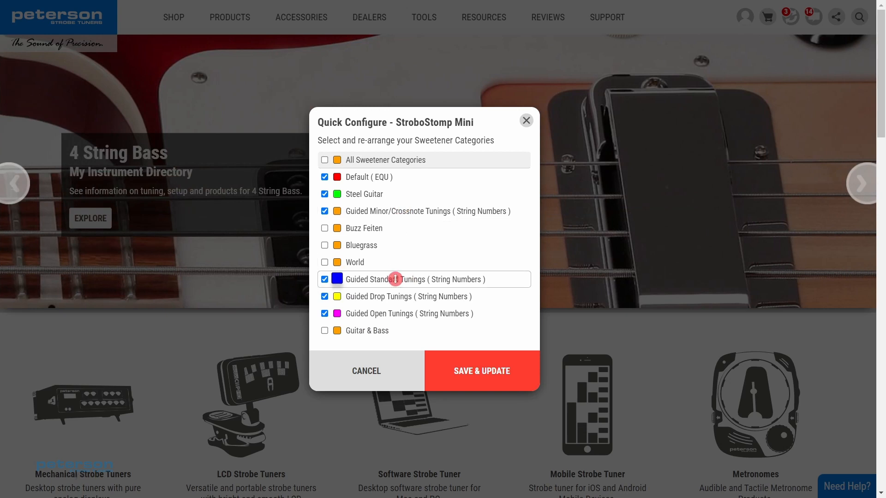
left_click_drag(395, 279, 395, 227)
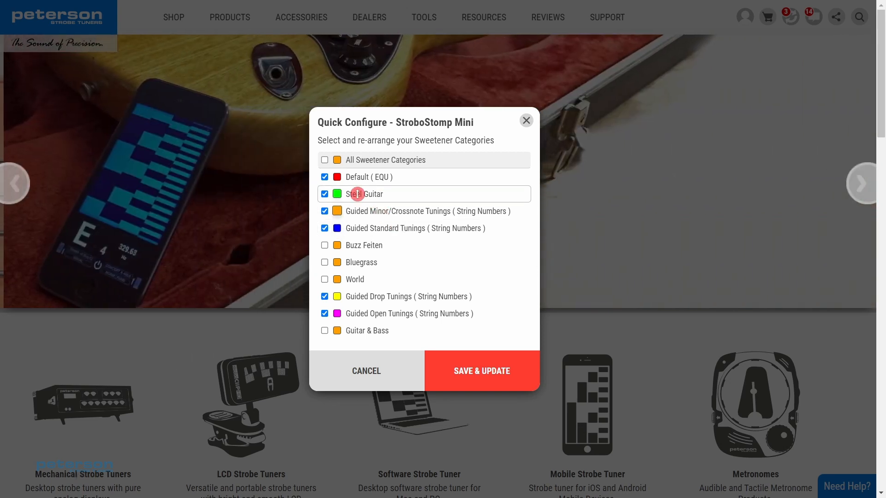
left_click(324, 160)
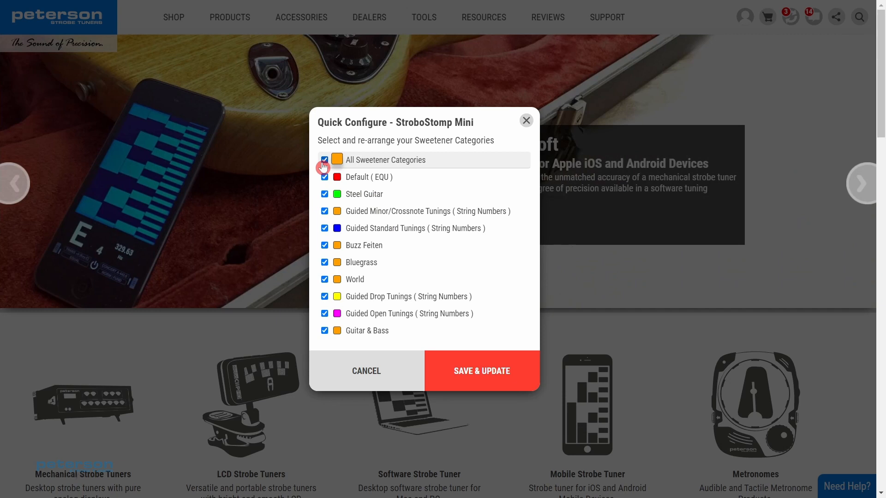
mouse_move(336, 160)
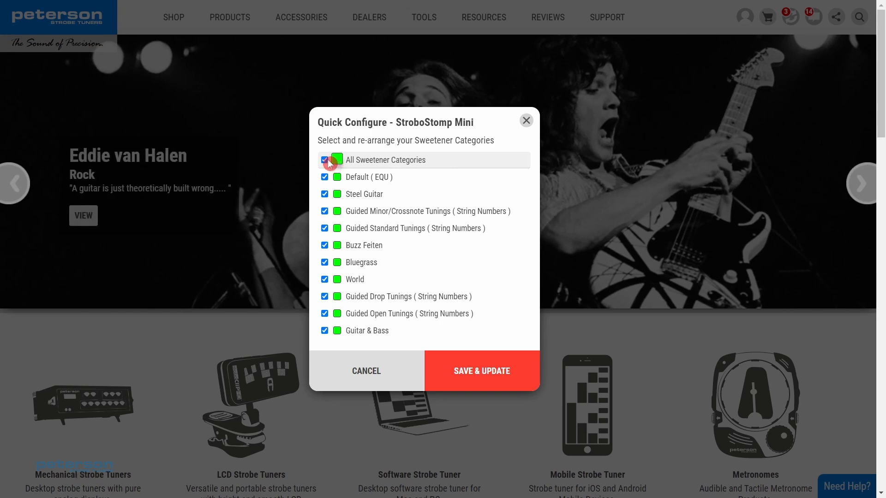
Toggle All Sweetener Categories off and back on, leaving every green category enabled
left_click(324, 160)
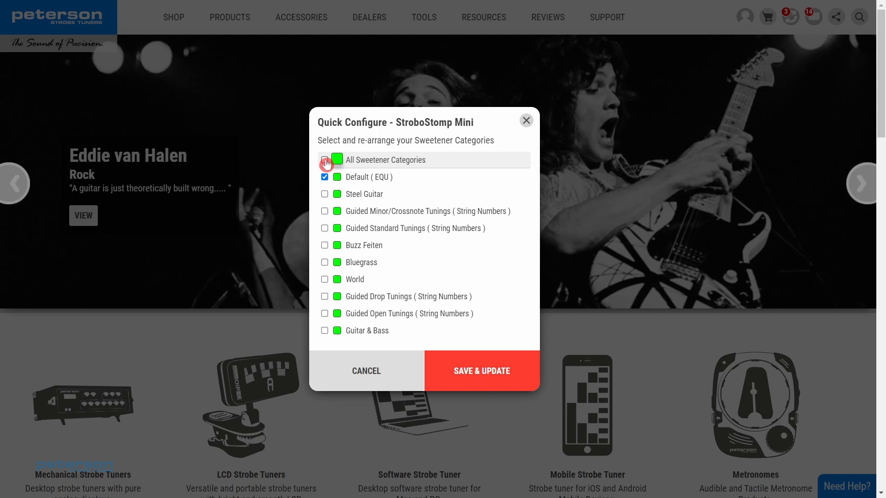
left_click(325, 160)
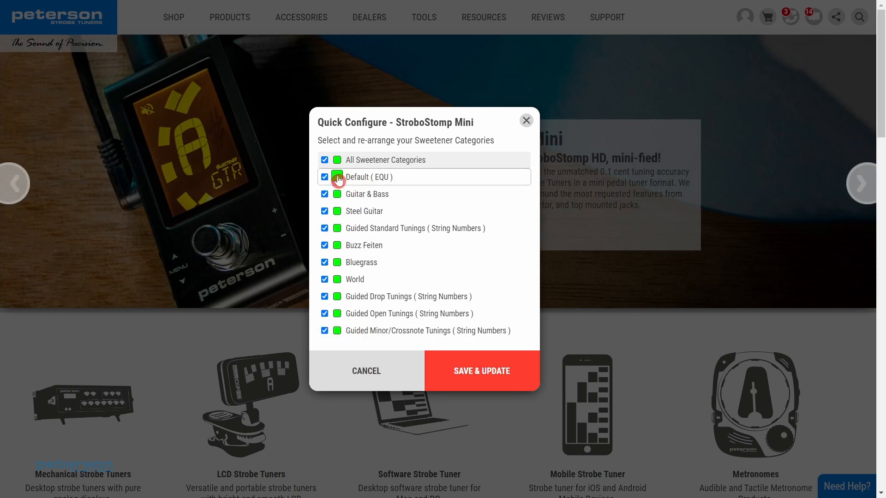
Keep Default, Guitar & Bass and Steel Guitar enabled and save the update to the tuner
left_click(324, 159)
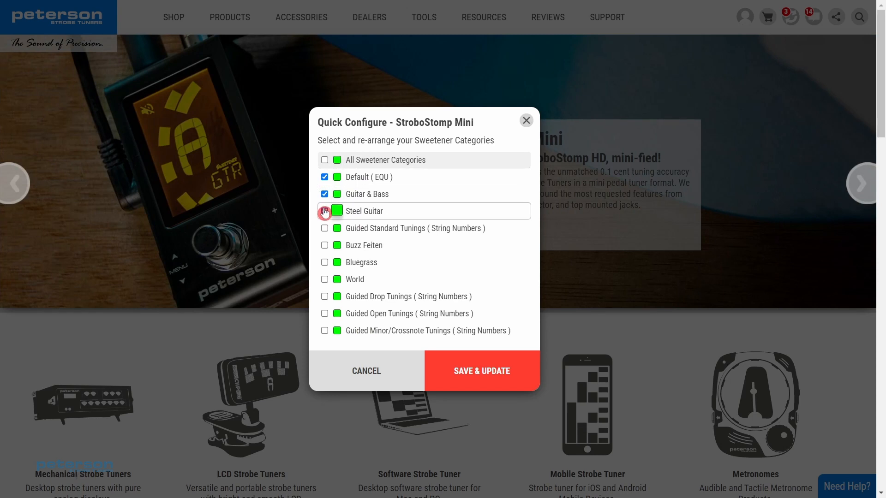
left_click(325, 211)
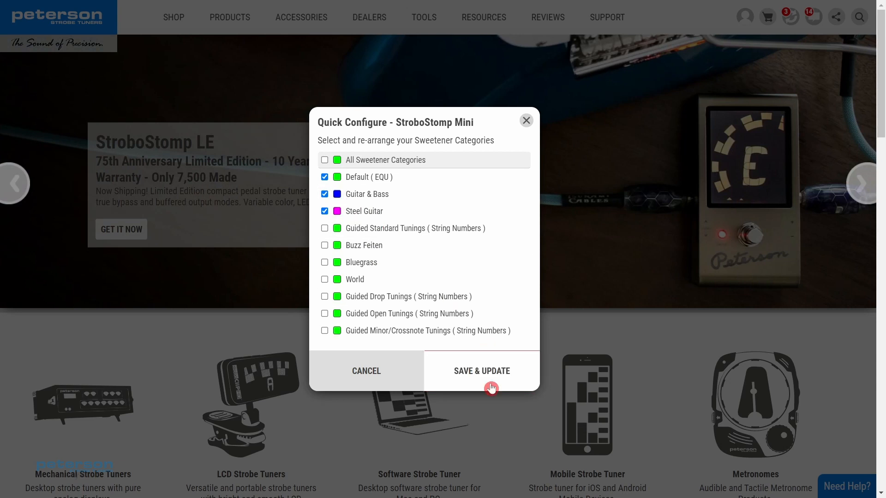
left_click(481, 371)
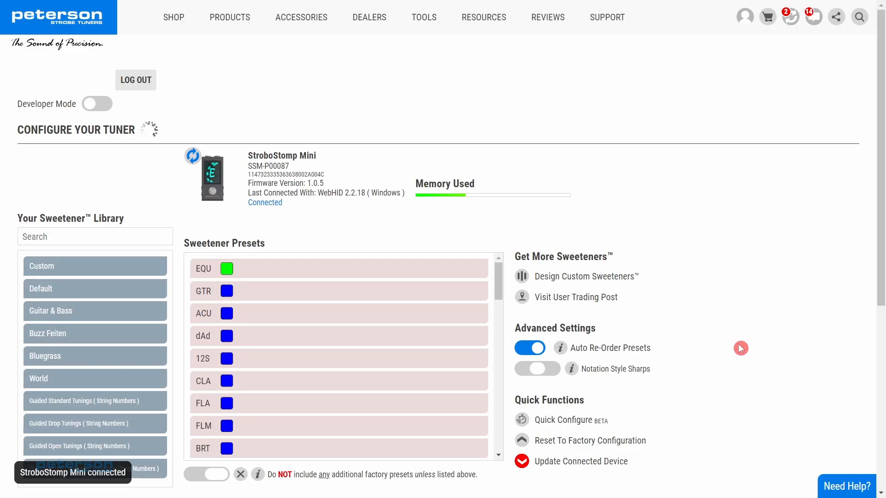
Delete the ACU and 12S presets, make GTR yellow and turn off auto re-ordering
left_click(790, 16)
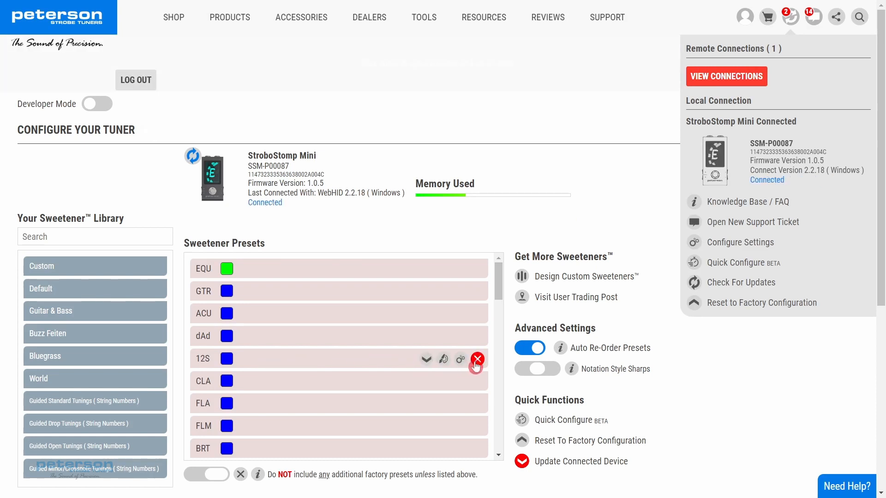
left_click(477, 359)
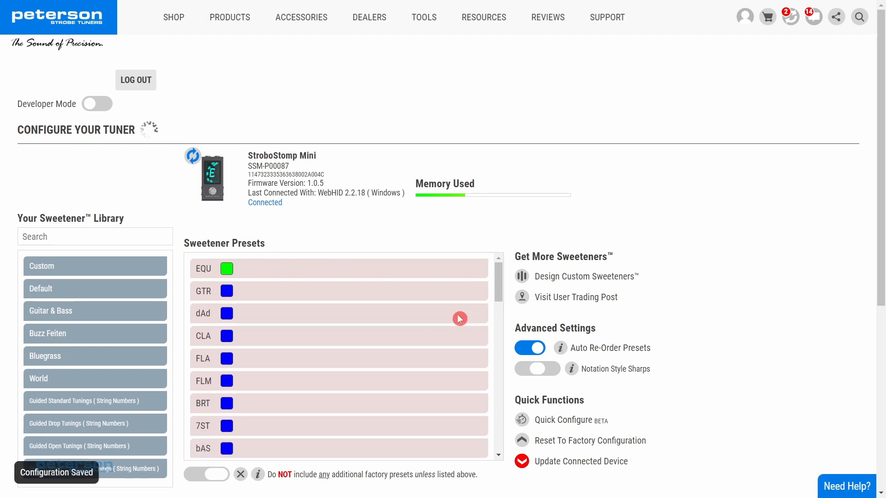
left_click(226, 290)
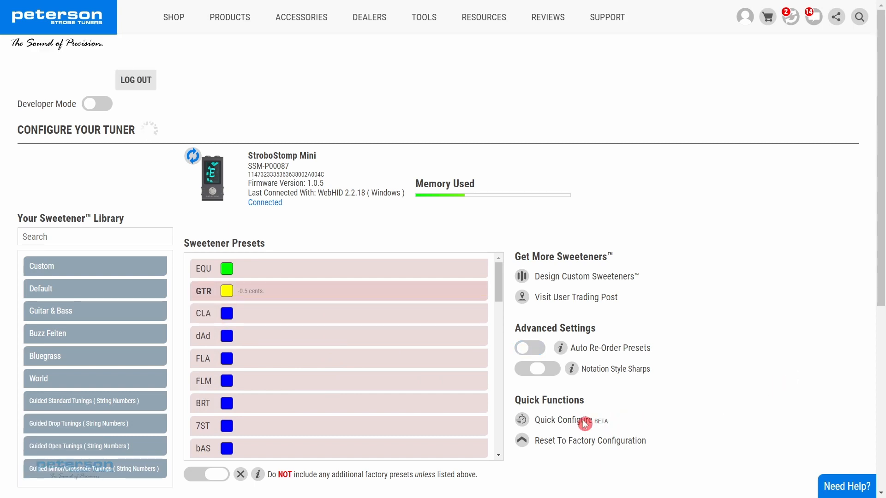
Reopen Quick Configure and confirm Yes, Continue on the overwrite warning
left_click(563, 420)
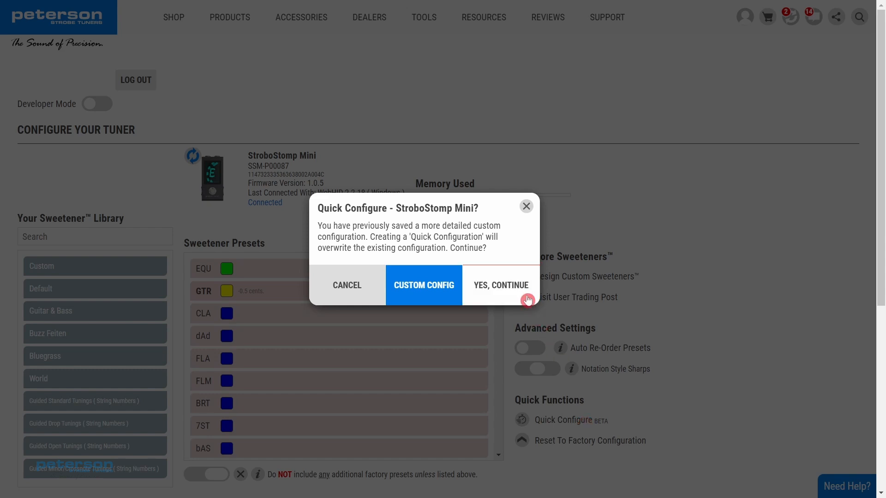
left_click(500, 285)
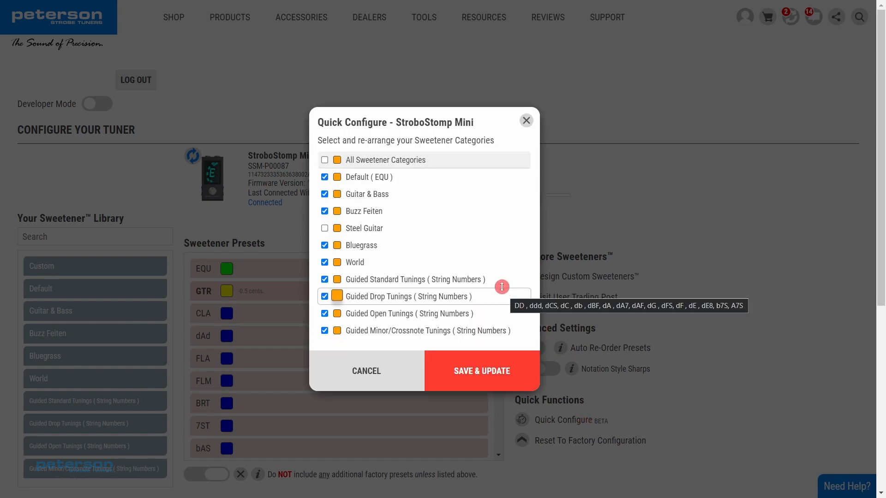